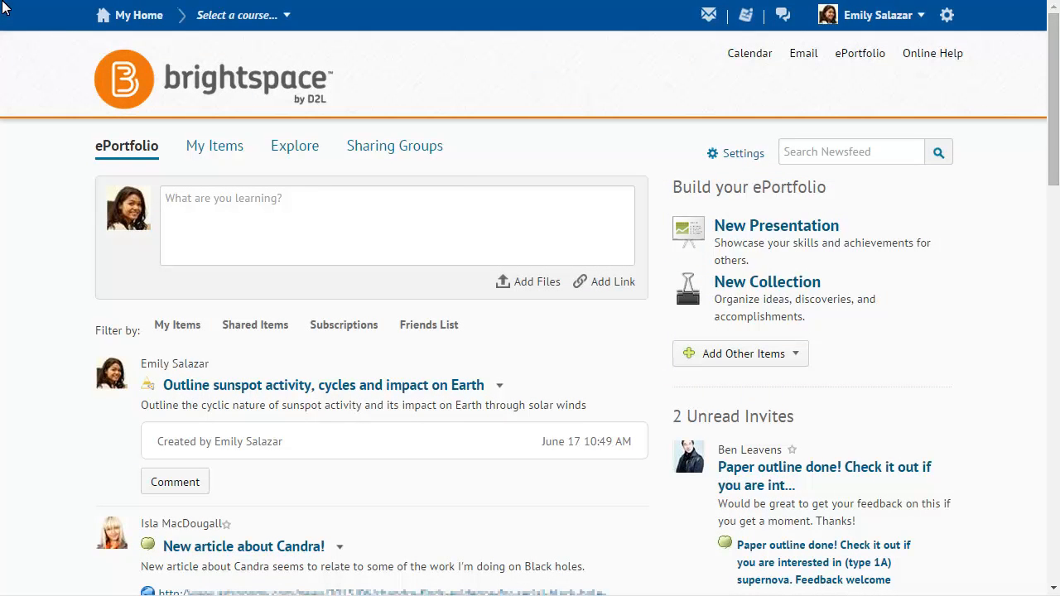
Step: Switch from the newsfeed dashboard to My Items and reveal the sunspot activity outline's actions
{"action": "left_click", "coordinate": [216, 146]}
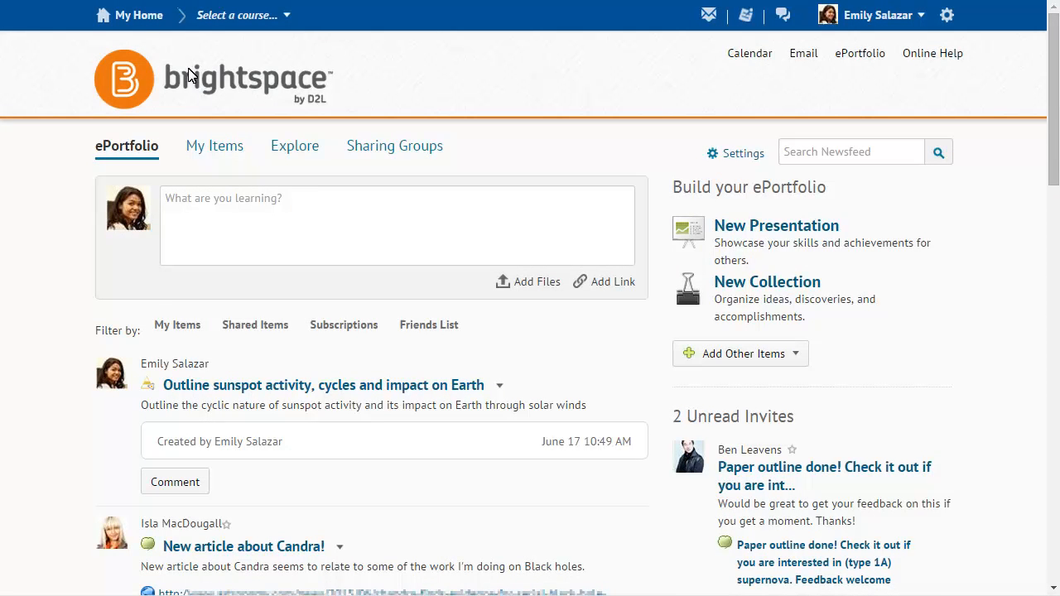
{"action": "left_click", "coordinate": [214, 146]}
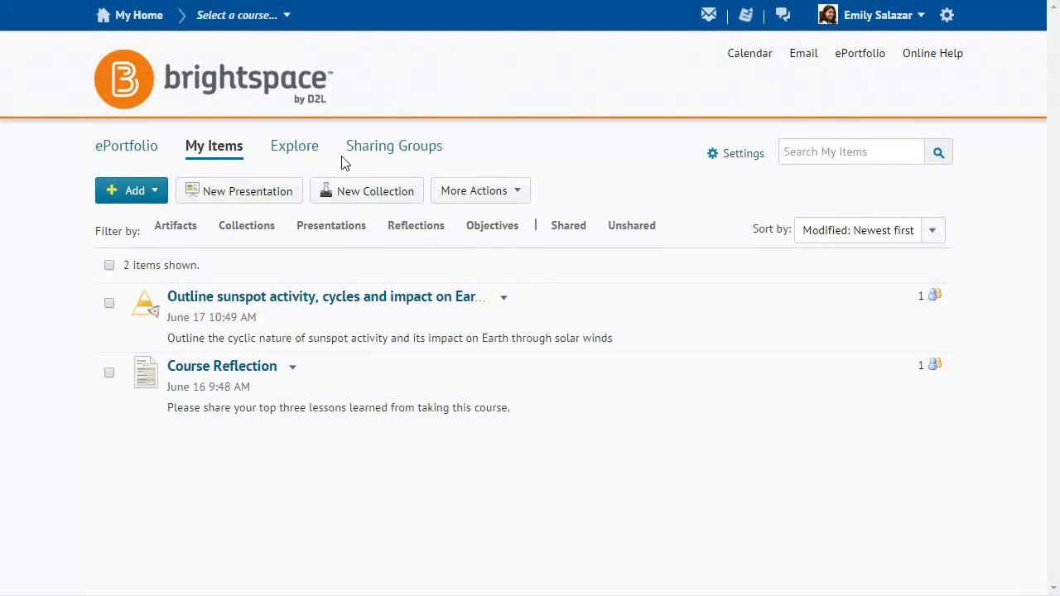
{"action": "left_click", "coordinate": [504, 296]}
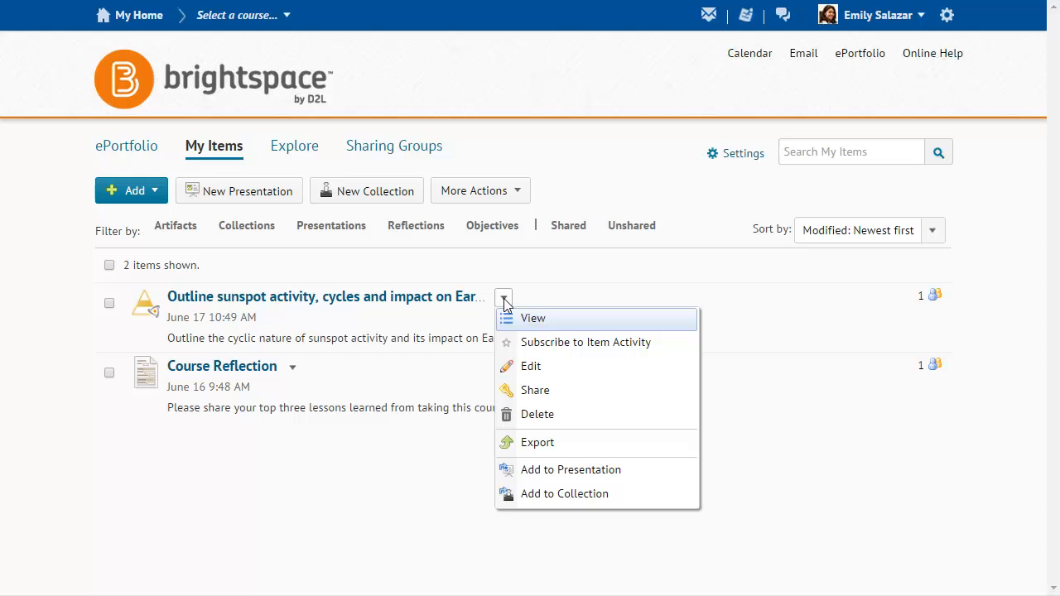
{"action": "left_click", "coordinate": [504, 296]}
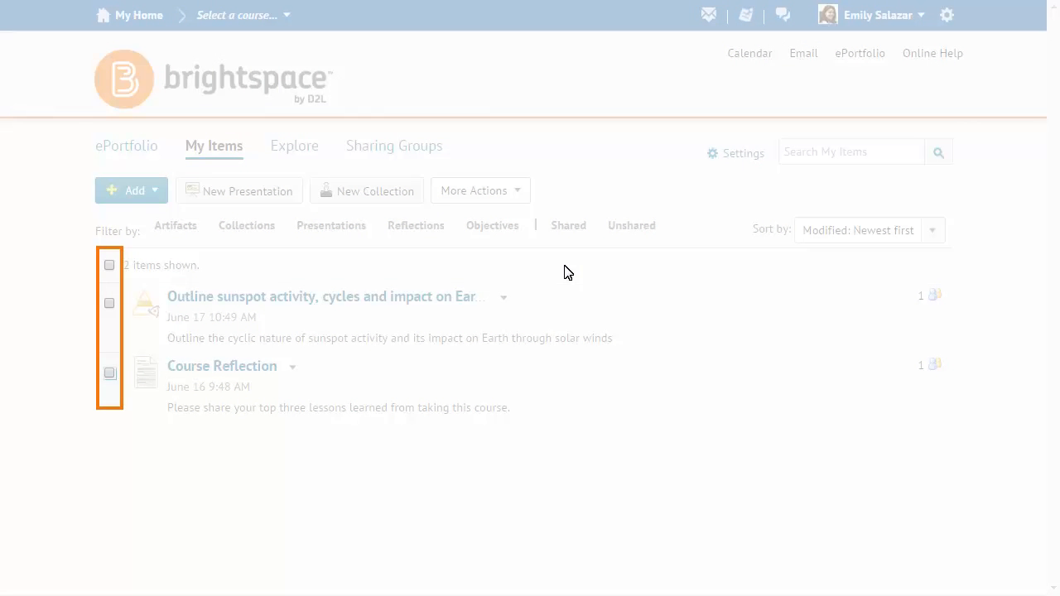
Step: Check the Course Reflection item in the My Items list so an action can be applied
{"action": "left_click", "coordinate": [109, 375]}
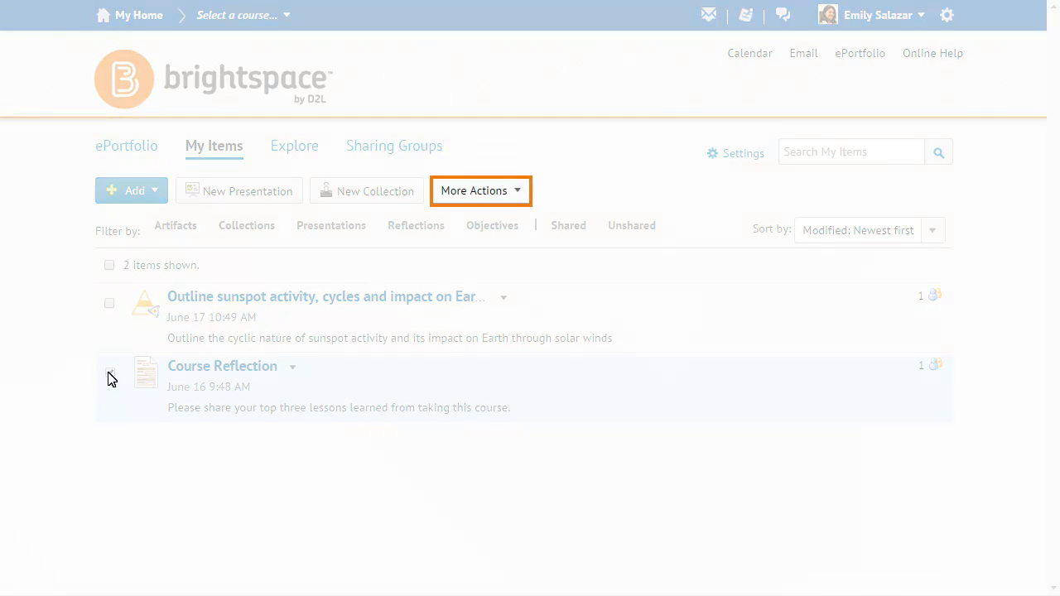
{"action": "left_click", "coordinate": [474, 190]}
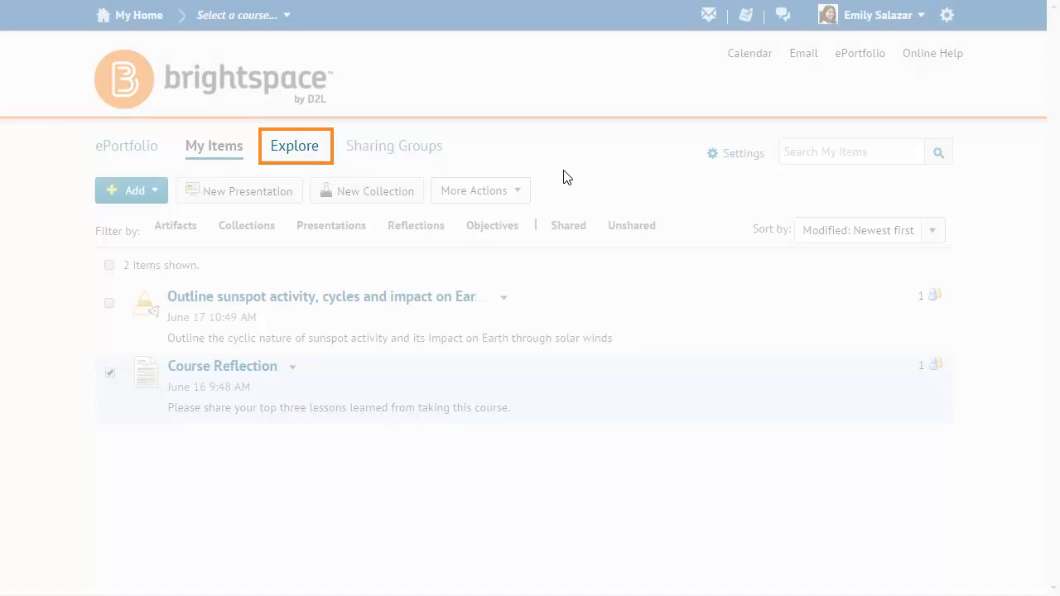
Step: View the Explore page of items other users have shared, such as articles and grade results
{"action": "left_click", "coordinate": [295, 146]}
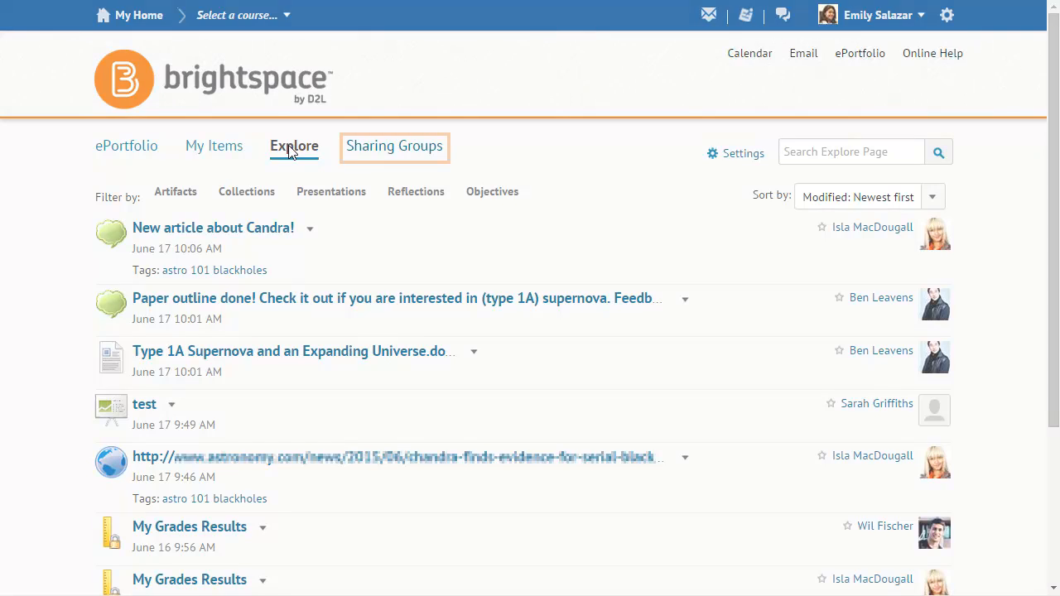
{"action": "left_click", "coordinate": [394, 145]}
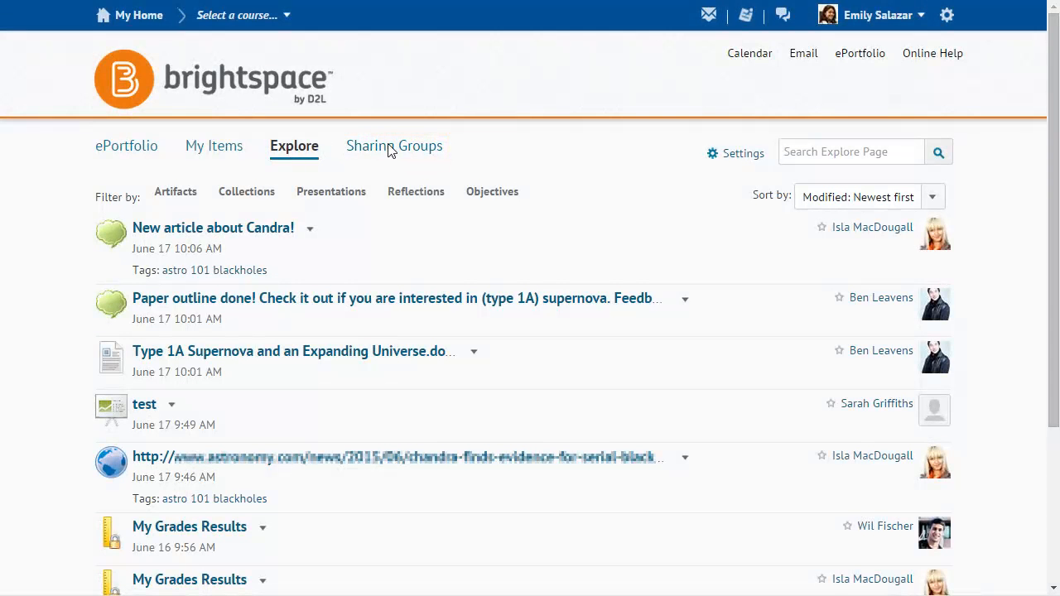
Step: View the Sharing Groups list showing Astronomy 101, its study group and Teaching Assistants
{"action": "left_click", "coordinate": [395, 146]}
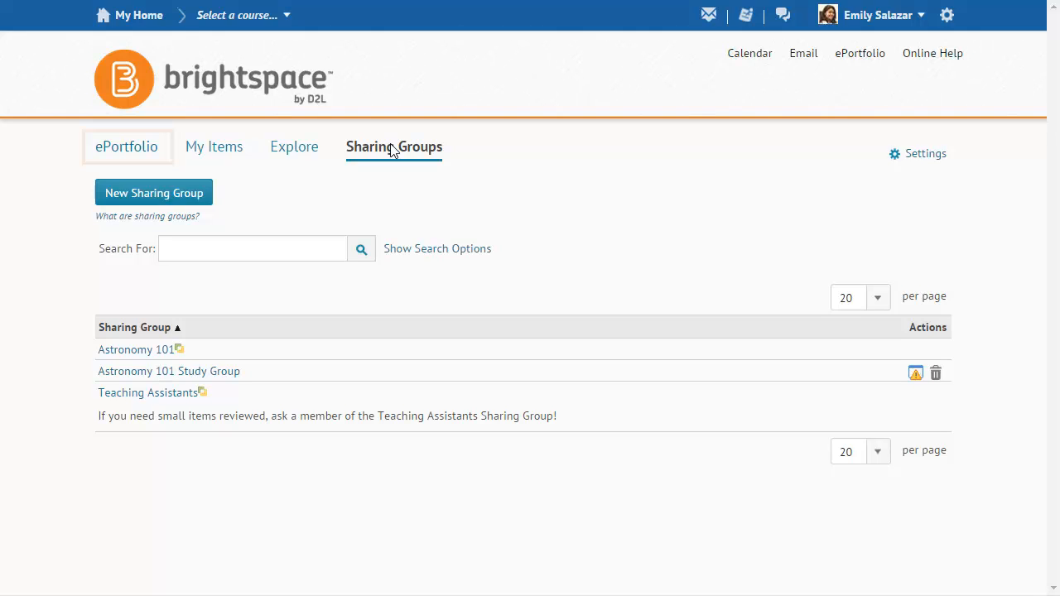
{"action": "left_click", "coordinate": [126, 146]}
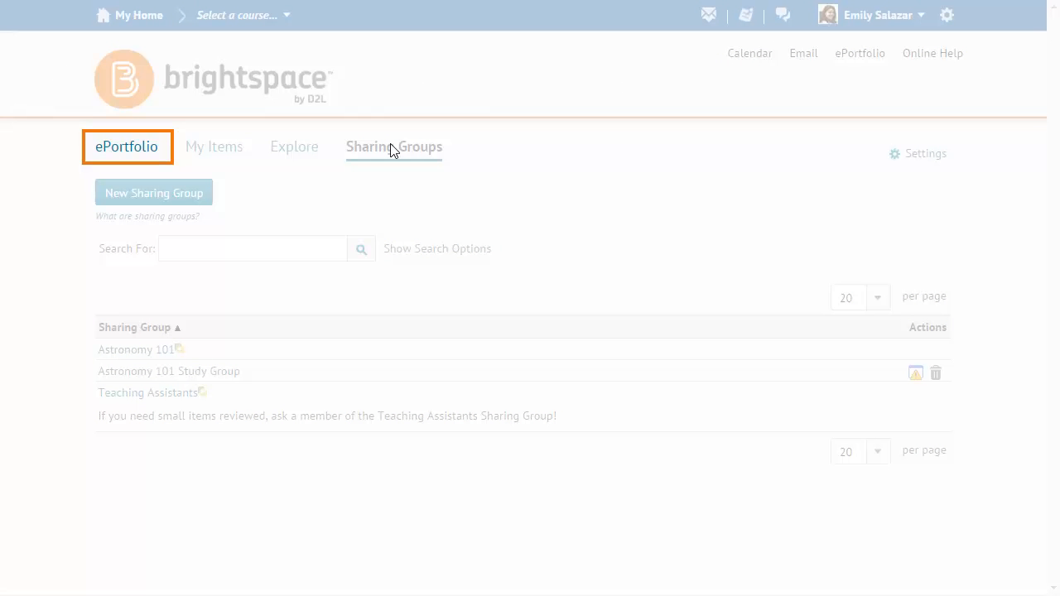